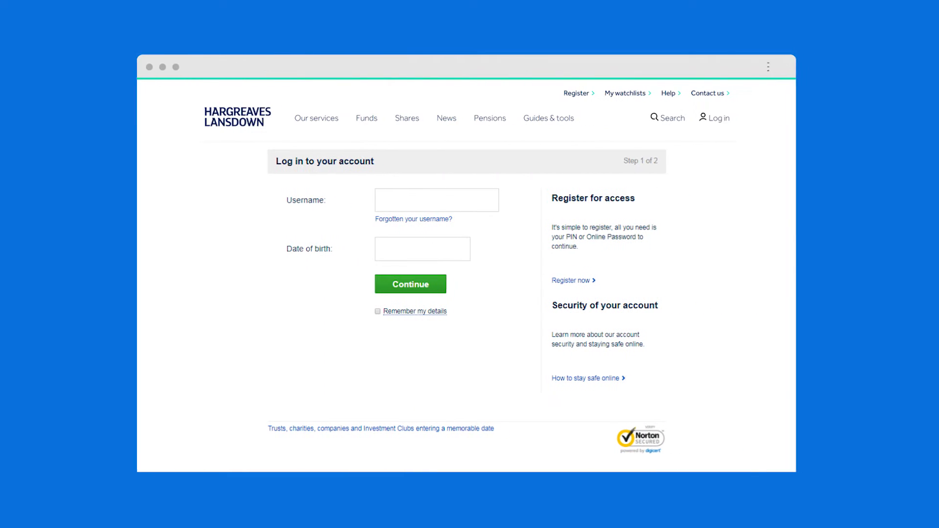
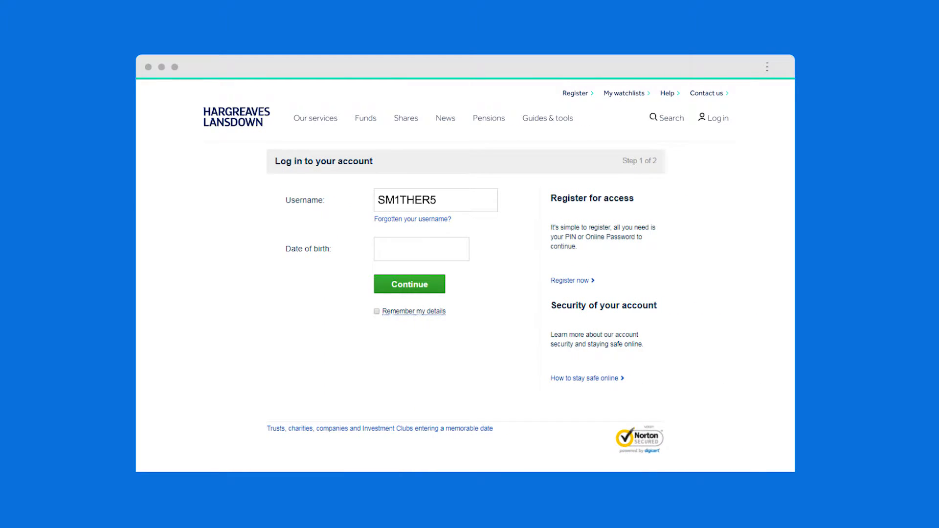
{"action": "left_click", "coordinate": [408, 283]}
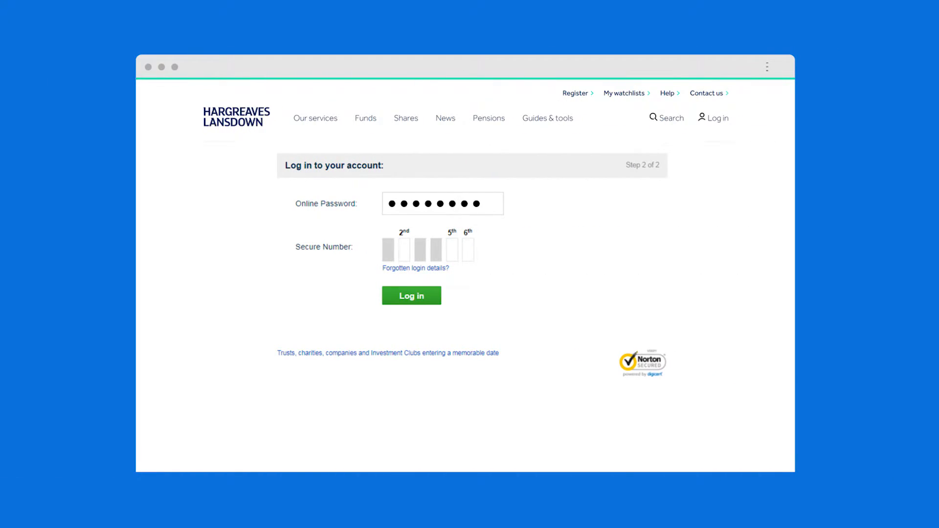
{"action": "left_click", "coordinate": [411, 295]}
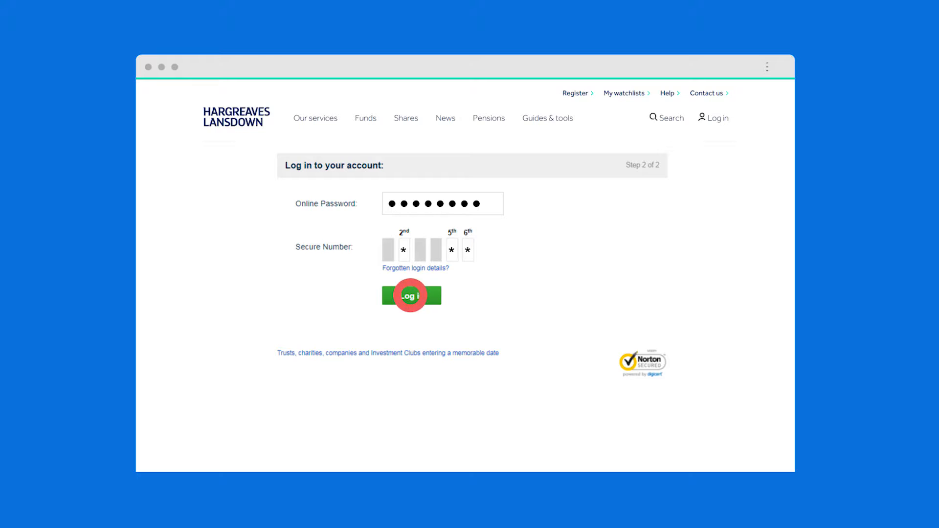
{"action": "left_click", "coordinate": [411, 295]}
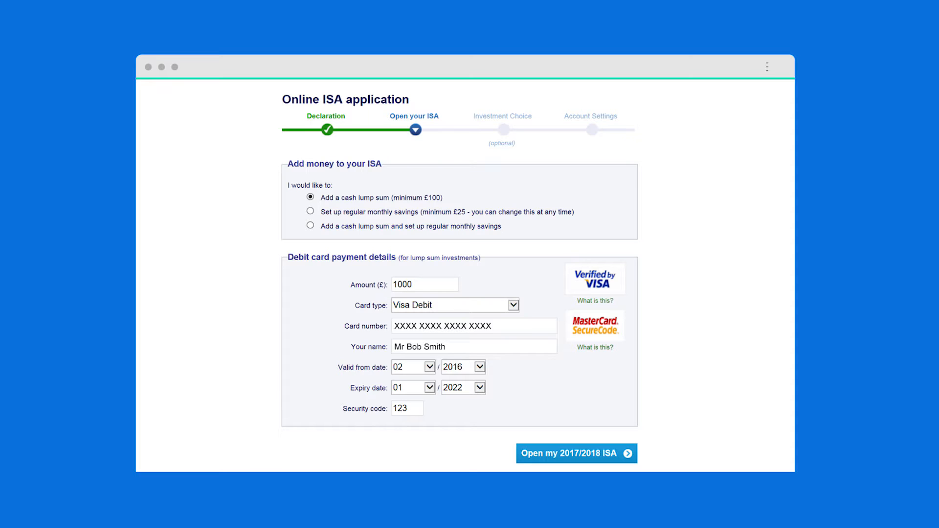
Submit the £1000 Visa Debit card payment to open the 2017/2018 ISA
{"action": "left_click", "coordinate": [627, 453]}
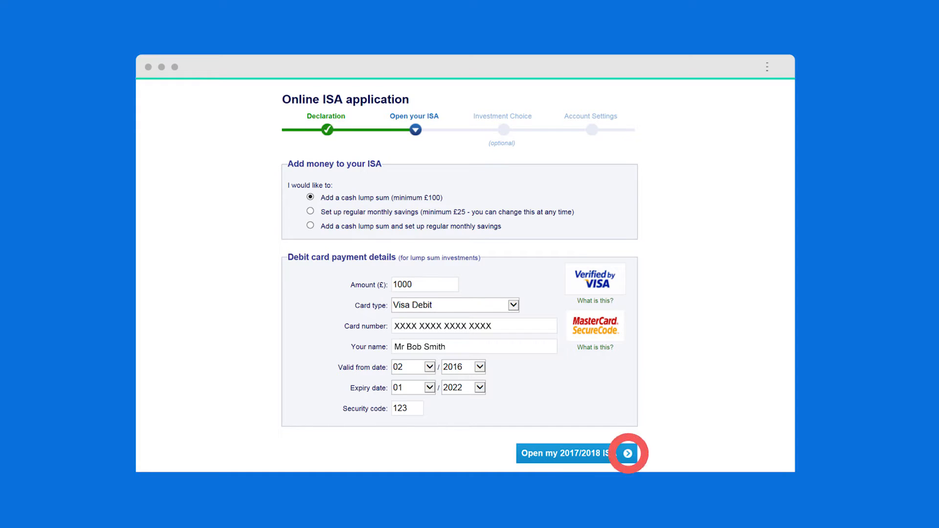
Accept the top-up declarations to start the 2017/2018 ISA, triggering the bank card check
{"action": "left_click", "coordinate": [627, 454]}
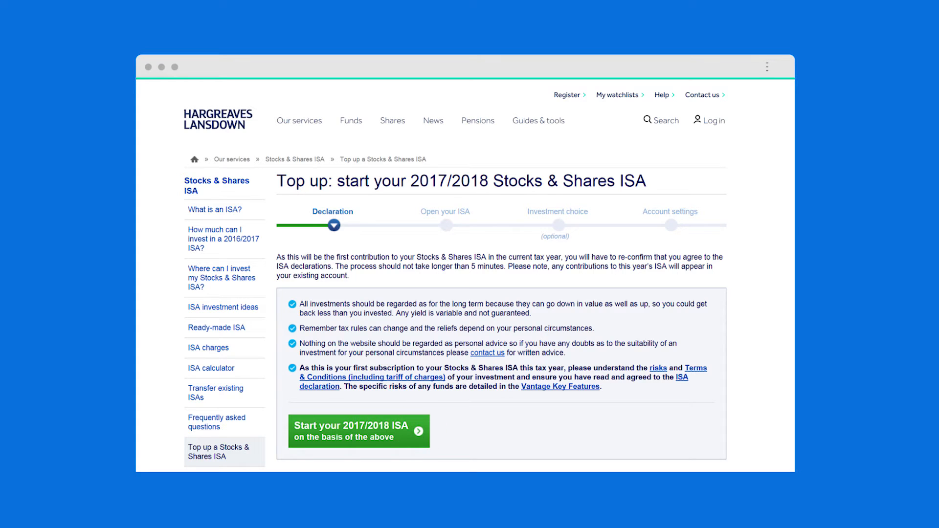
{"action": "left_click", "coordinate": [358, 430]}
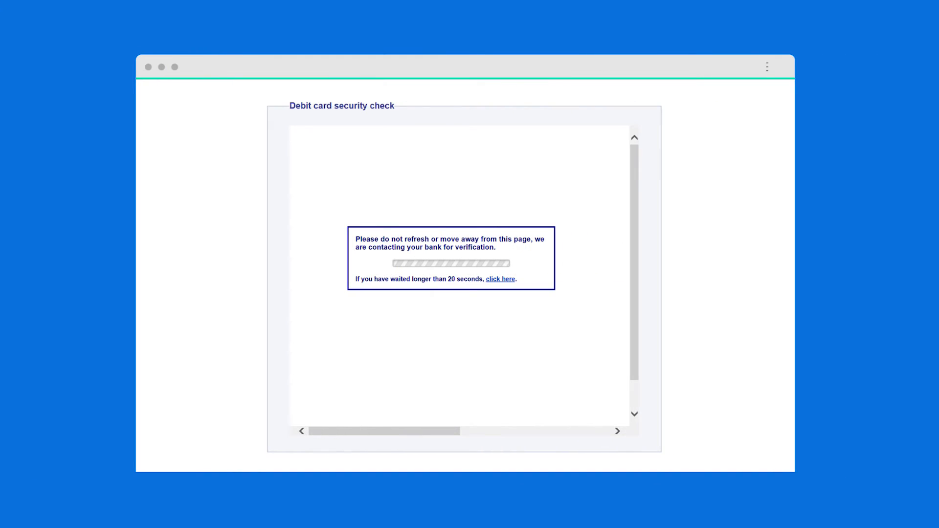